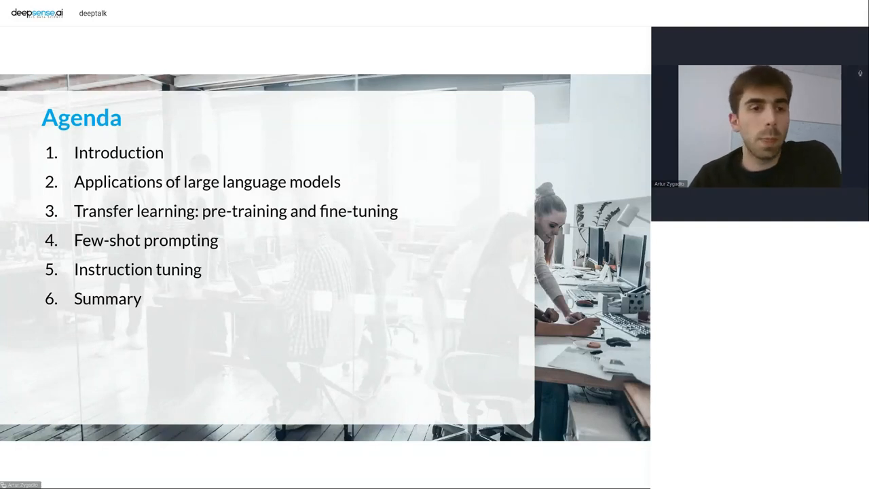
Advance from the Agenda to the 'ChatGPT: the unprecedented hype' slide.
{"action": "key", "text": "Right"}
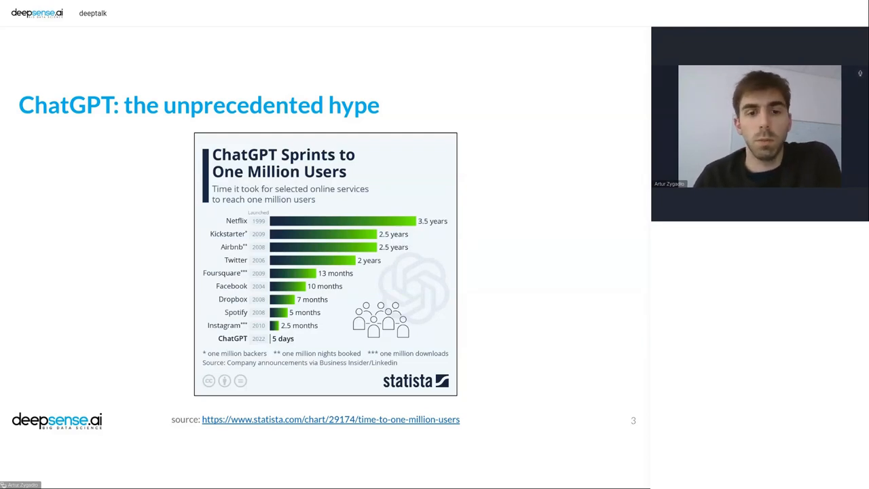
Advance to slide 5, 'GPT-4: the Holy Grail of AI?'.
{"action": "key", "text": "Right"}
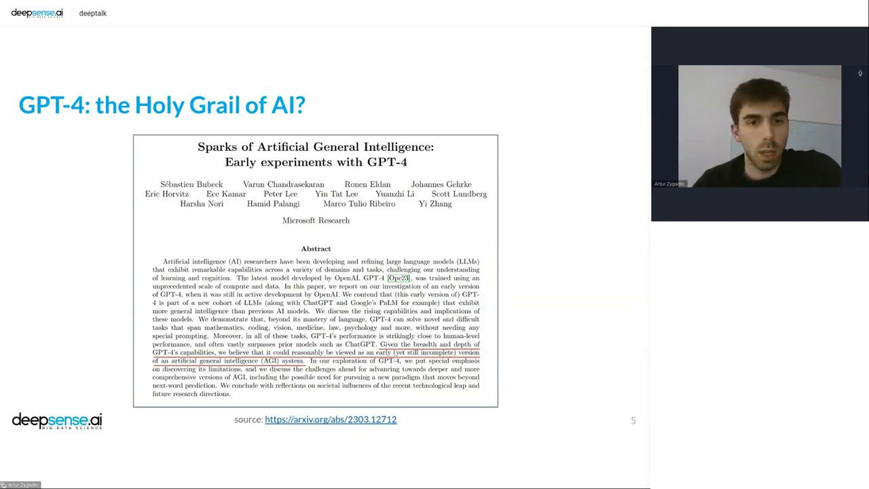
Reveal each language model application bullet, then advance to slide 13 on business uses.
{"action": "key", "text": "Right"}
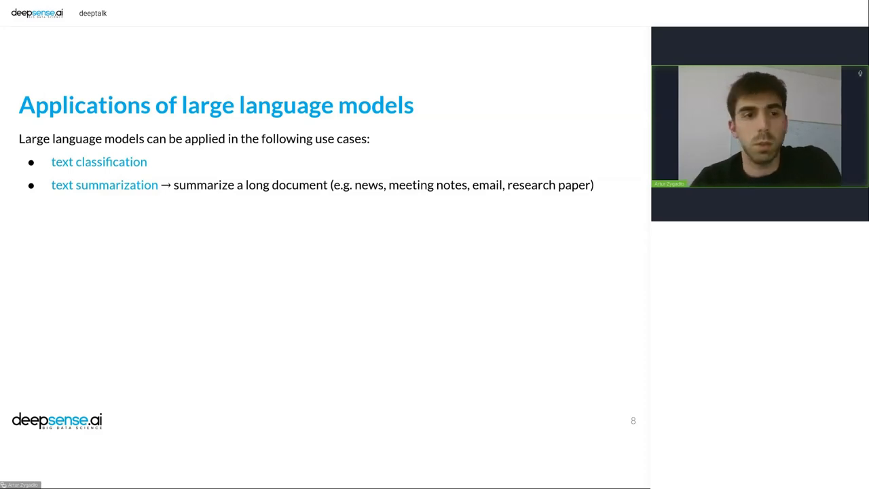
{"action": "key", "text": "Right"}
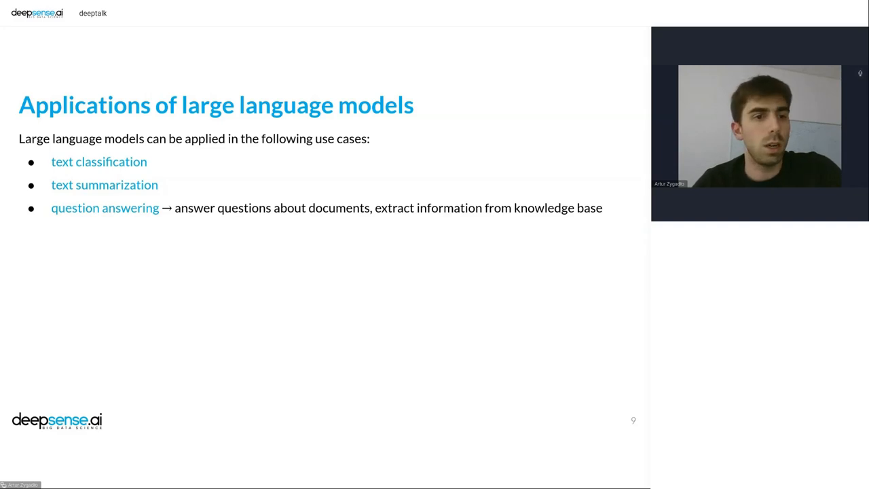
{"action": "key", "text": "Right"}
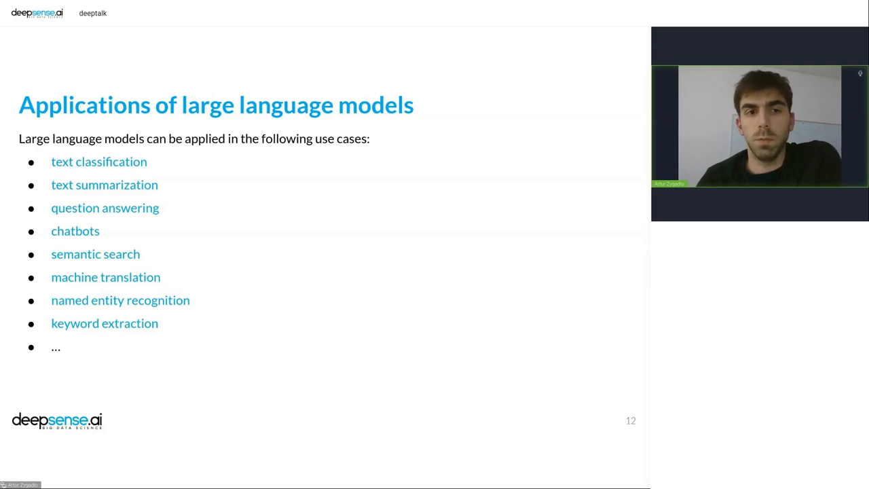
{"action": "key", "text": "Right"}
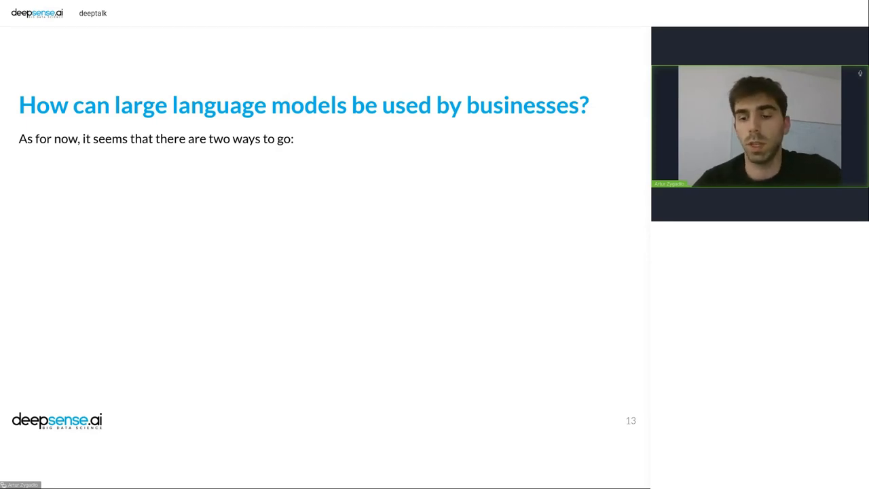
{"action": "key", "text": "Right"}
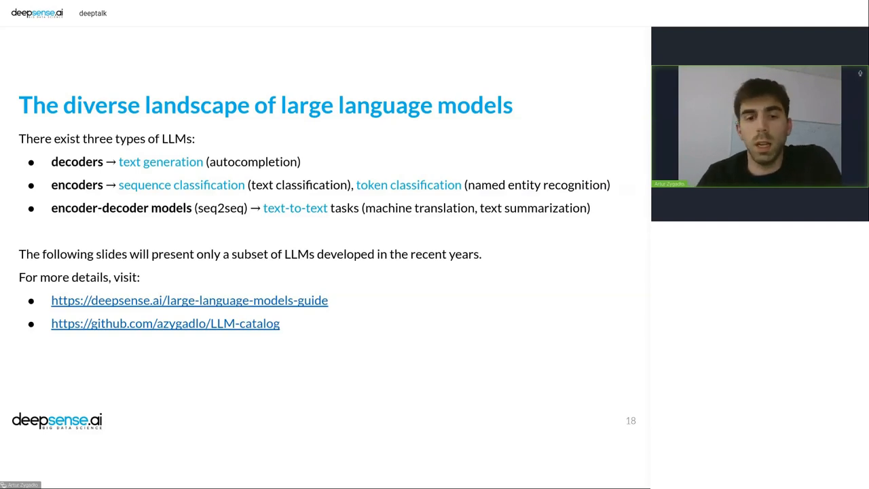
{"action": "key", "text": "Right"}
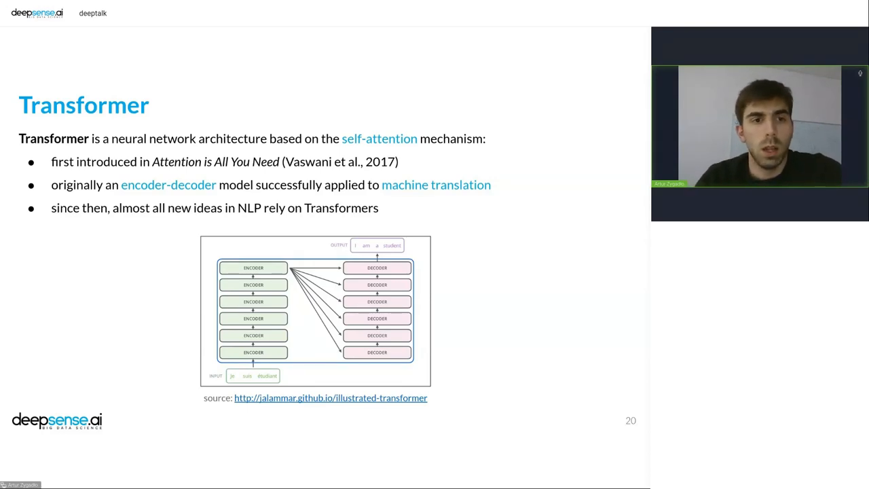
Advance to slide 21, 'GPT & GPT-2', with its 2019 headline.
{"action": "key", "text": "Right"}
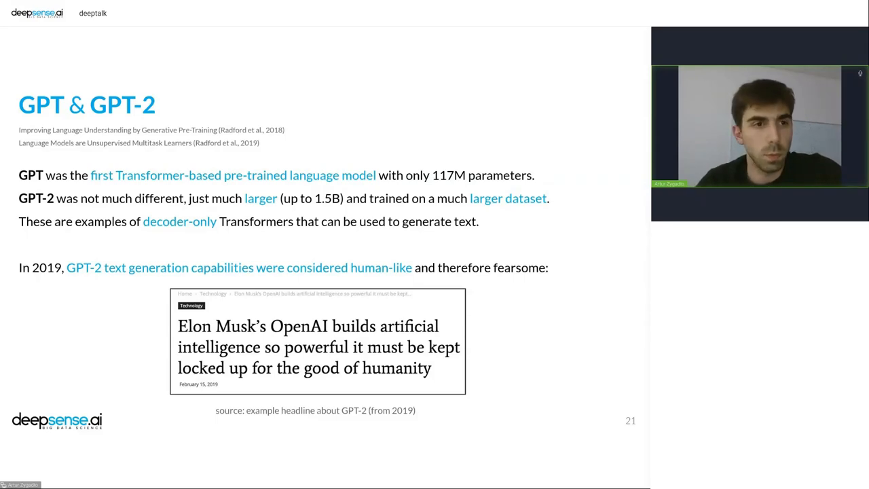
{"action": "key", "text": "Right"}
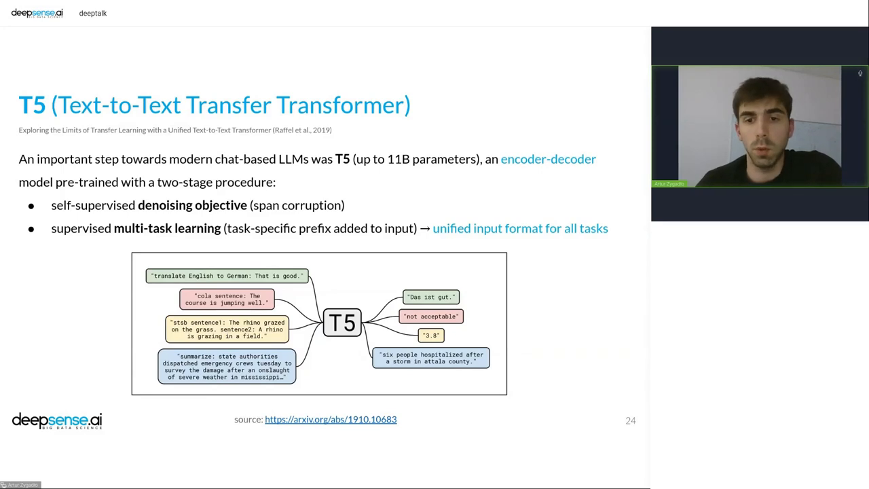
Move past the T5 slide to slide 25, 'GPT-3 and model scaling laws'.
{"action": "key", "text": "Right"}
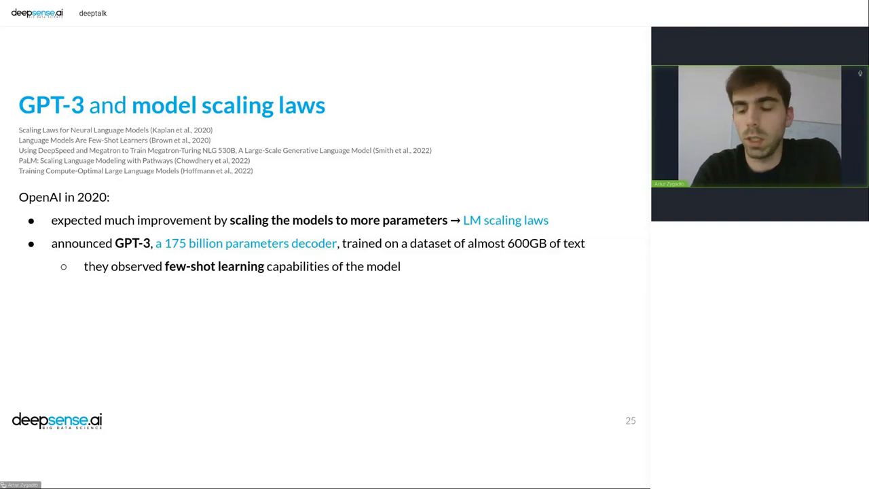
{"action": "key", "text": "Right"}
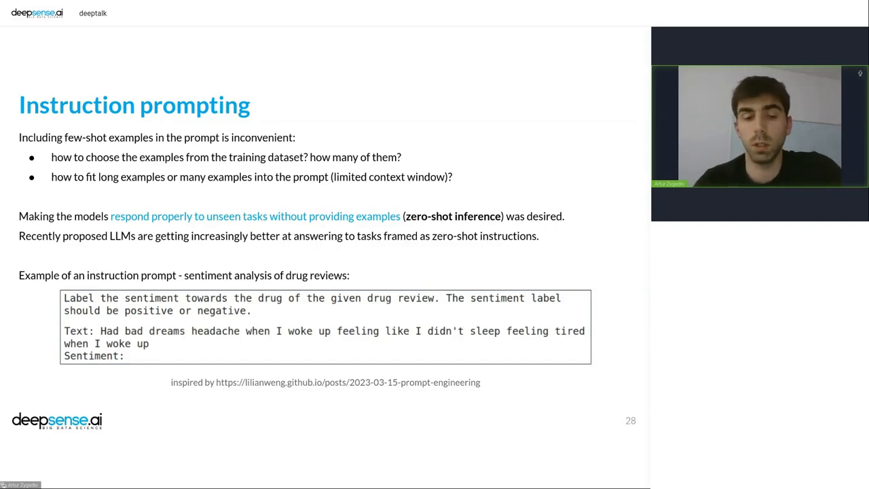
Advance to slide 29, 'Instruction tuning', listing FLAN, T0 and Super-Natural Instructions.
{"action": "key", "text": "Right"}
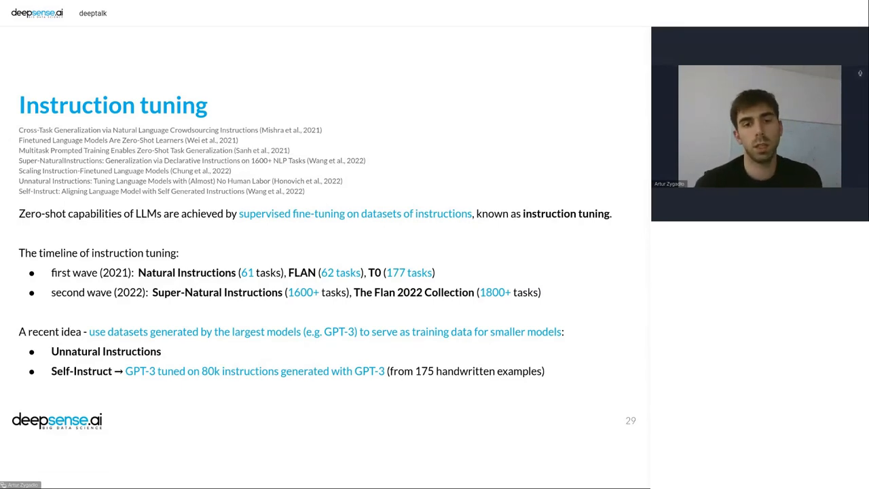
{"action": "mouse_move", "coordinate": [577, 306]}
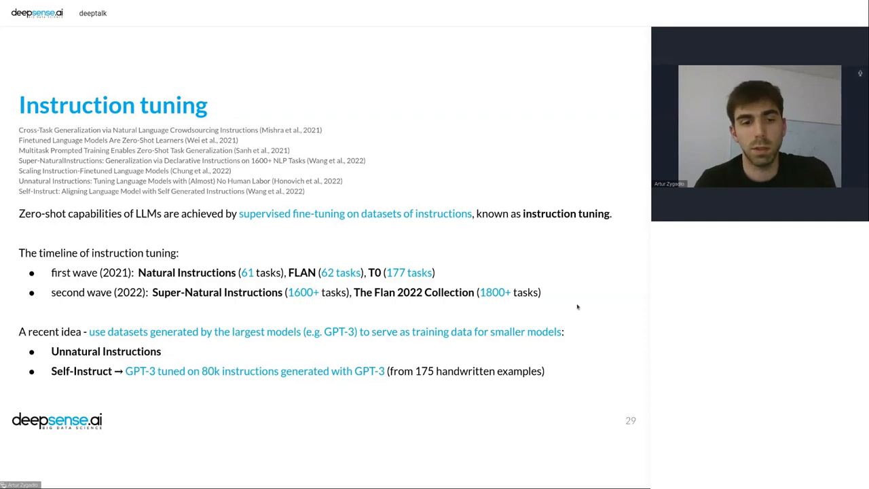
Advance to slide 30 with the instruction and chain-of-thought finetuning diagram.
{"action": "key", "text": "Right"}
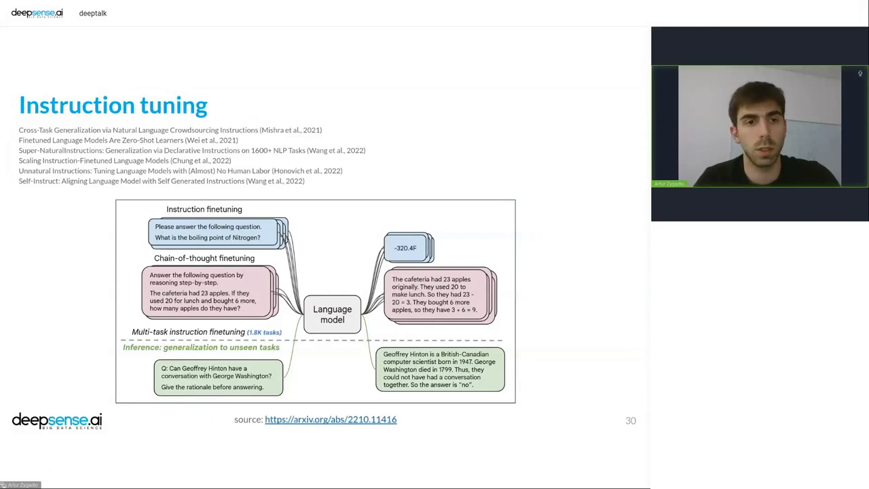
Advance to slide 32, 'InstructGPT & ChatGPT', showing the three-step RLHF diagram.
{"action": "key", "text": "Right"}
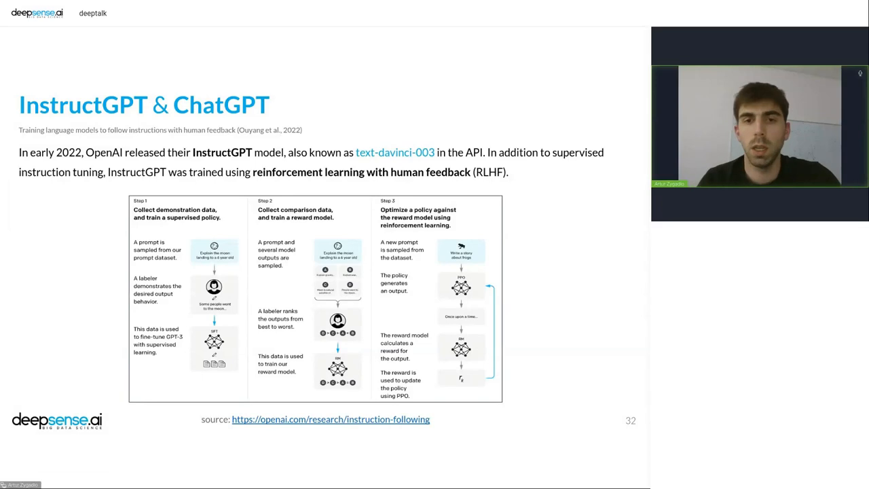
Advance to slide 33 on ChatGPT's training data and GPT-3.5.
{"action": "key", "text": "Right"}
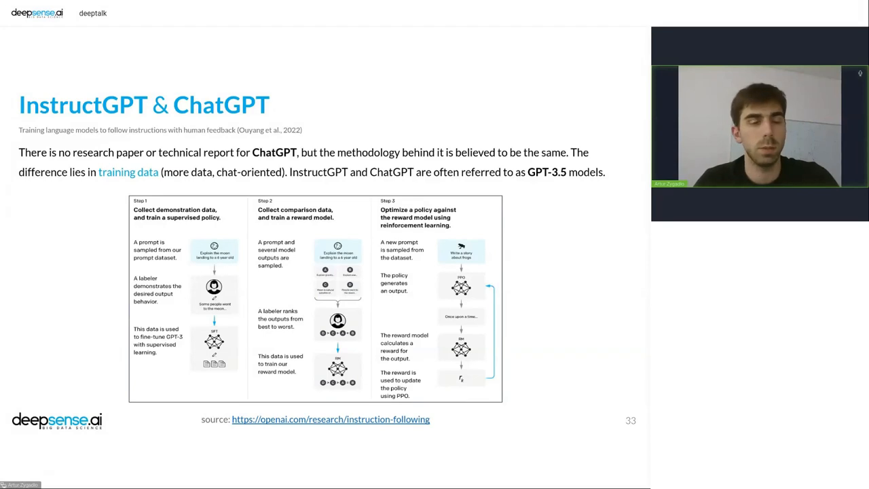
Advance to slide 34, 'Open-source alternatives', covering EleutherAI and BigScience's BLOOM.
{"action": "key", "text": "Right"}
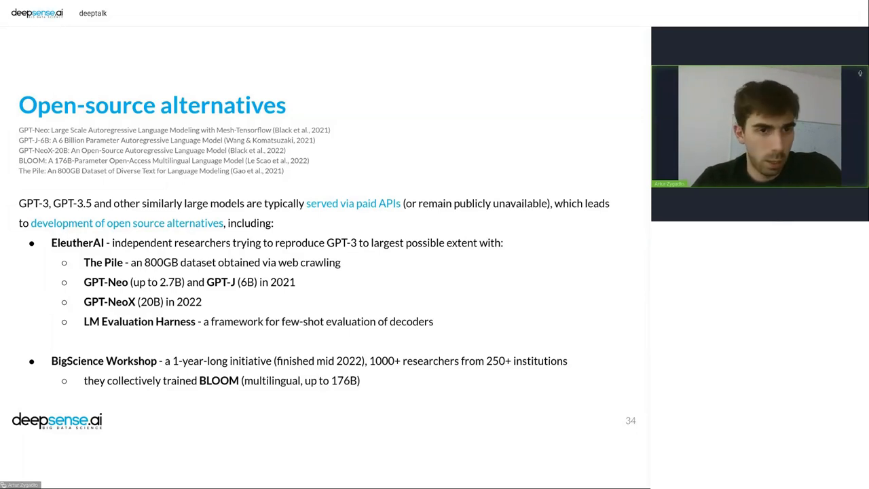
Advance to slide 35 introducing Meta's LLaMA and Stanford's $600 fine-tuned Alpaca.
{"action": "key", "text": "Right"}
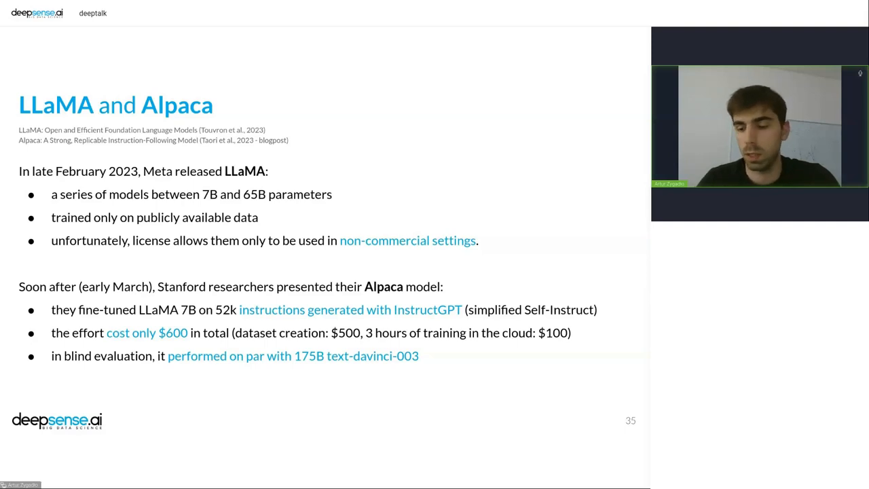
Advance to slide 36 listing open ChatGPT alternatives, LLaMA-int8, LLaMA.cpp and Alpaca-LoRA.
{"action": "key", "text": "Right"}
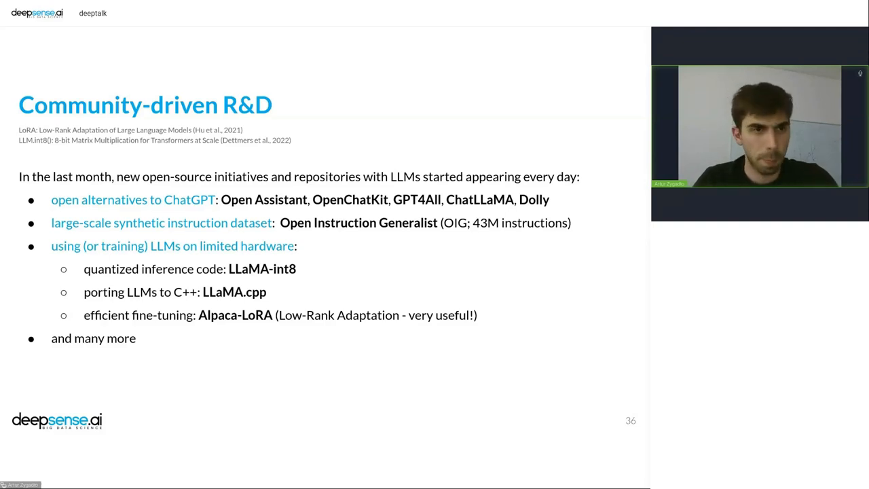
Advance to slide 37 on GPT-4's undisclosed details and subscription access.
{"action": "key", "text": "Right"}
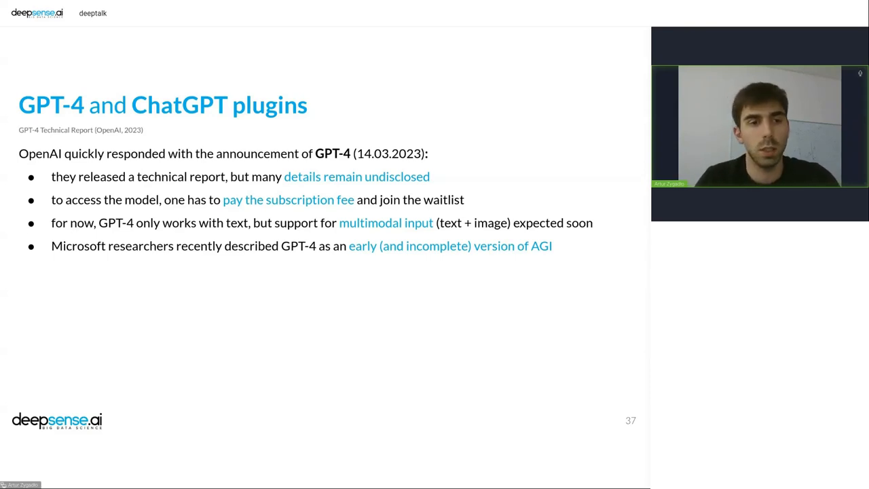
Reveal the ChatGPT plugins paragraph on slide 38, then advance to the Summary slide 39.
{"action": "key", "text": "Right"}
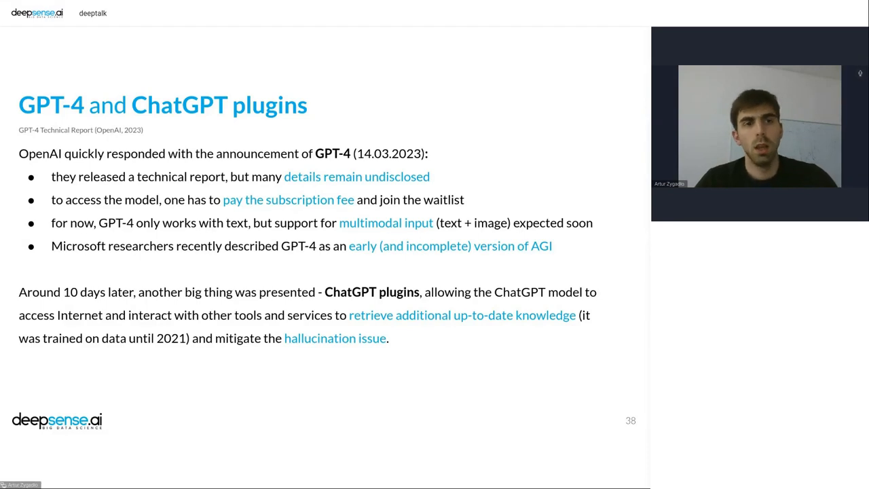
{"action": "key", "text": "Right"}
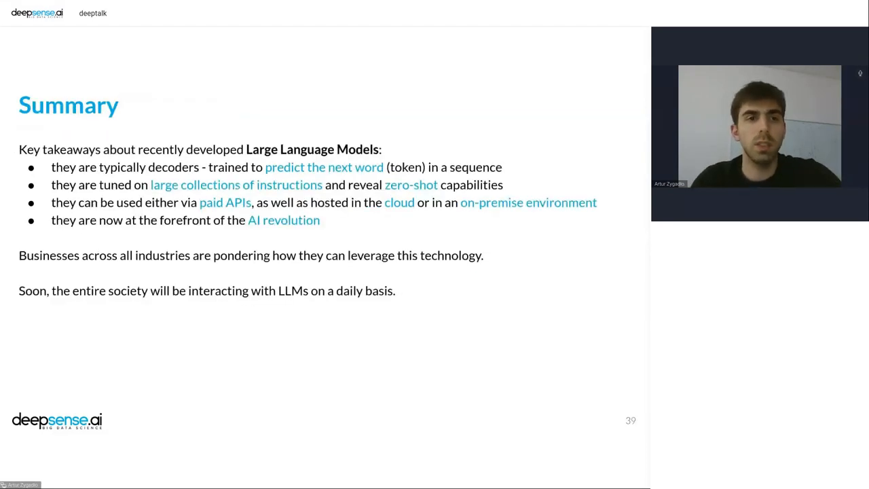